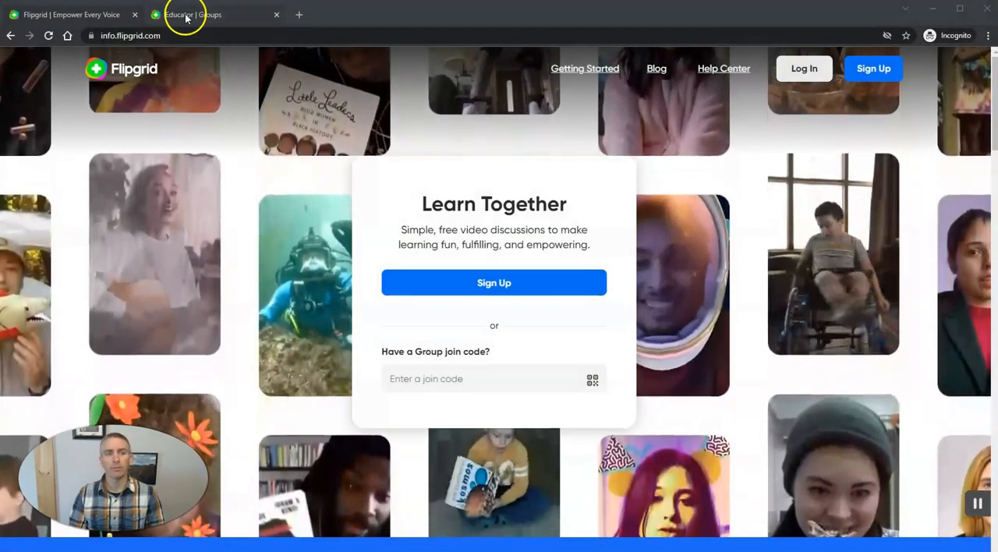
Switch to the educator Groups dashboard listing the existing Demo1 group.
click(193, 14)
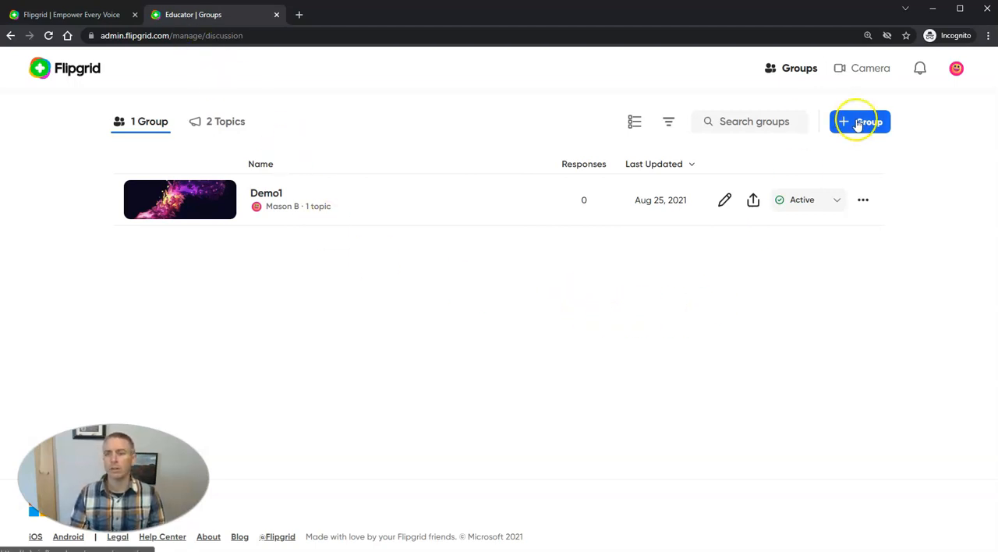
Start a new group and name it 'Amazing Demo Group!'.
click(860, 121)
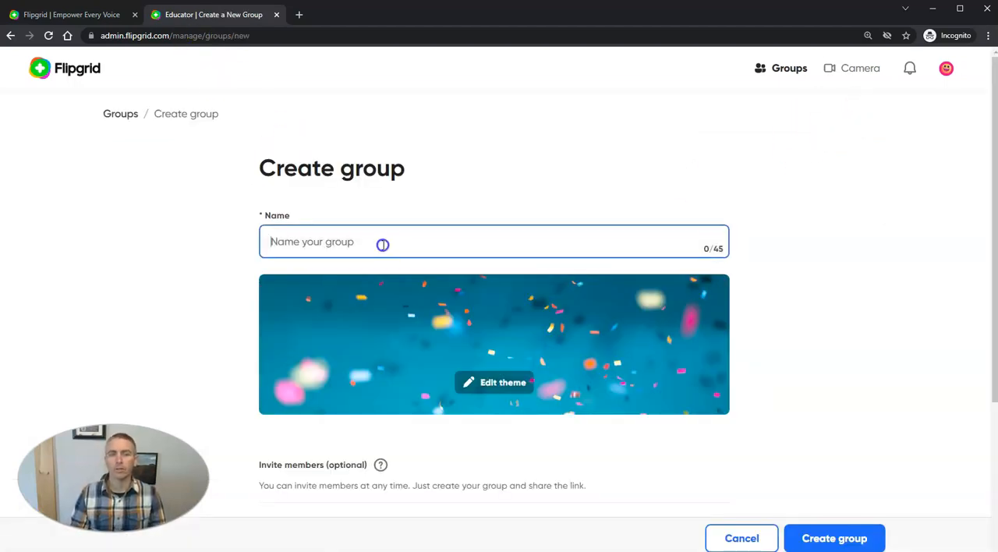
text(Anma)
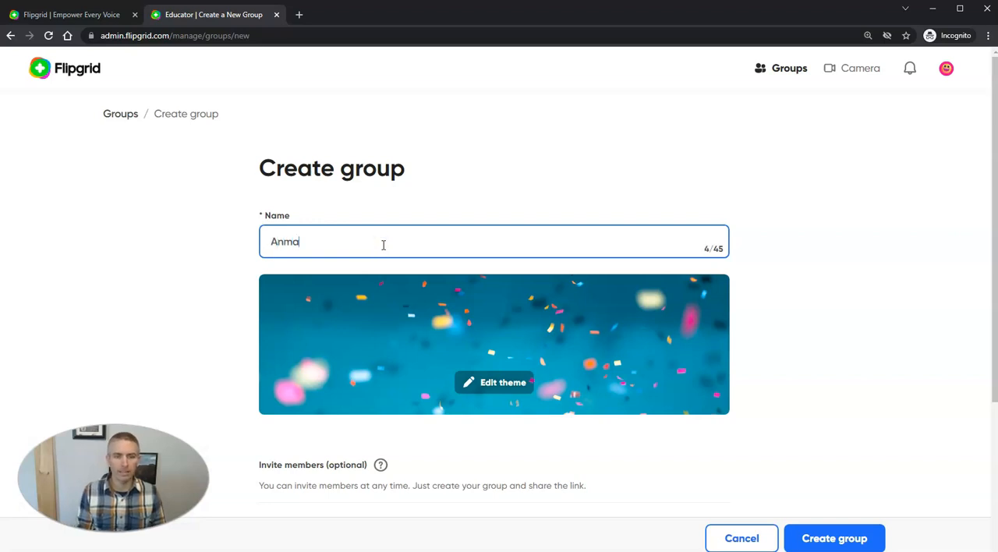
text(Amazi)
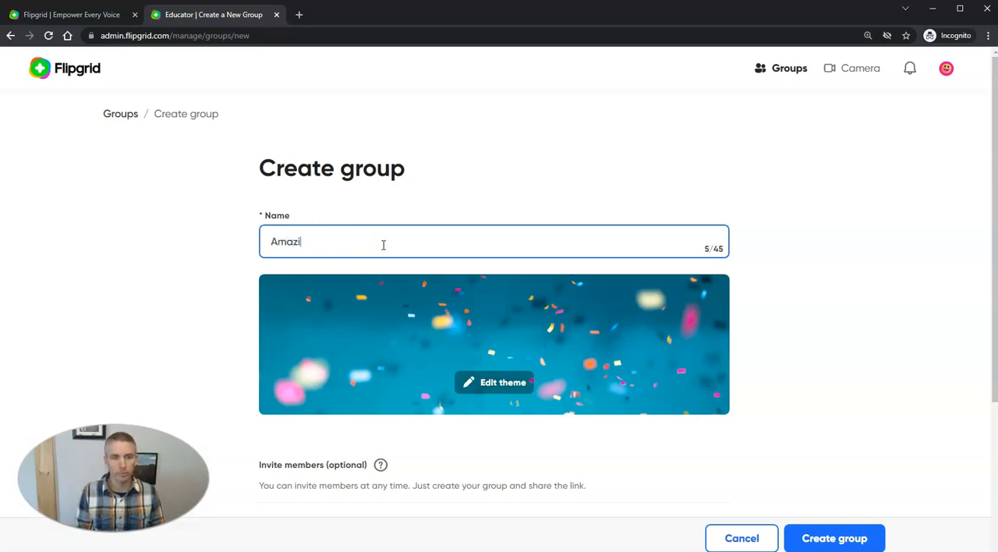
text(ng Demo Gr)
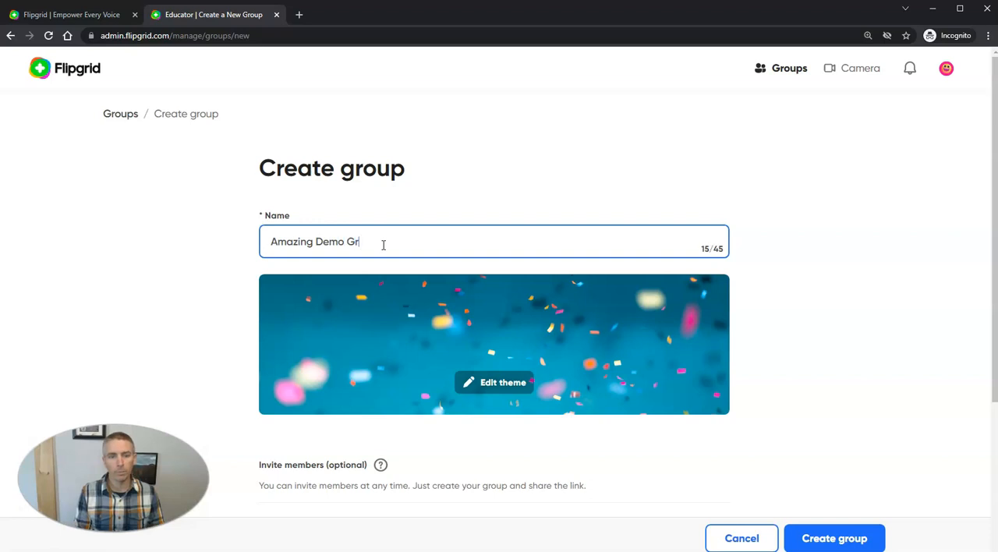
text(oup!)
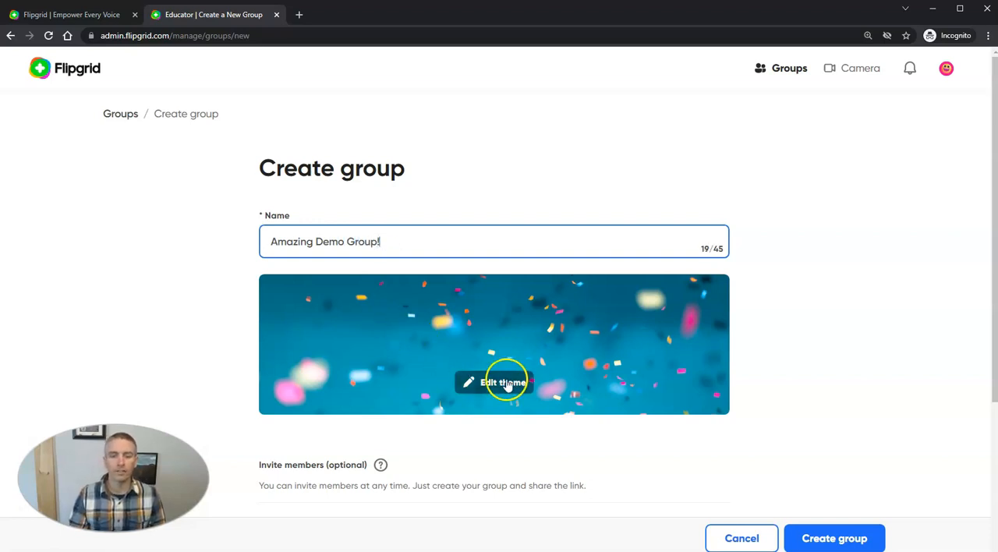
Replace the confetti theme with a cropped landscape photo of a hillside and trees.
click(493, 382)
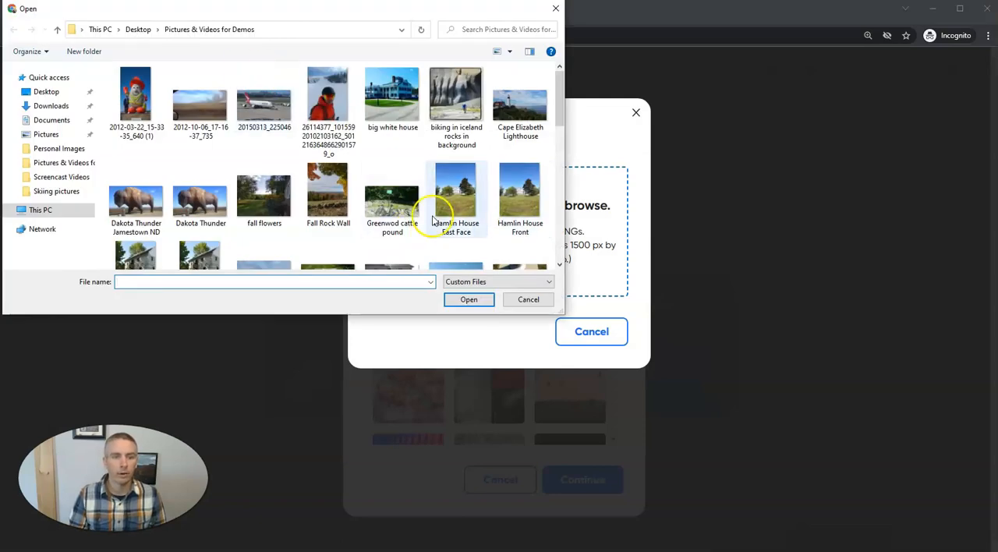
scroll(down, 3)
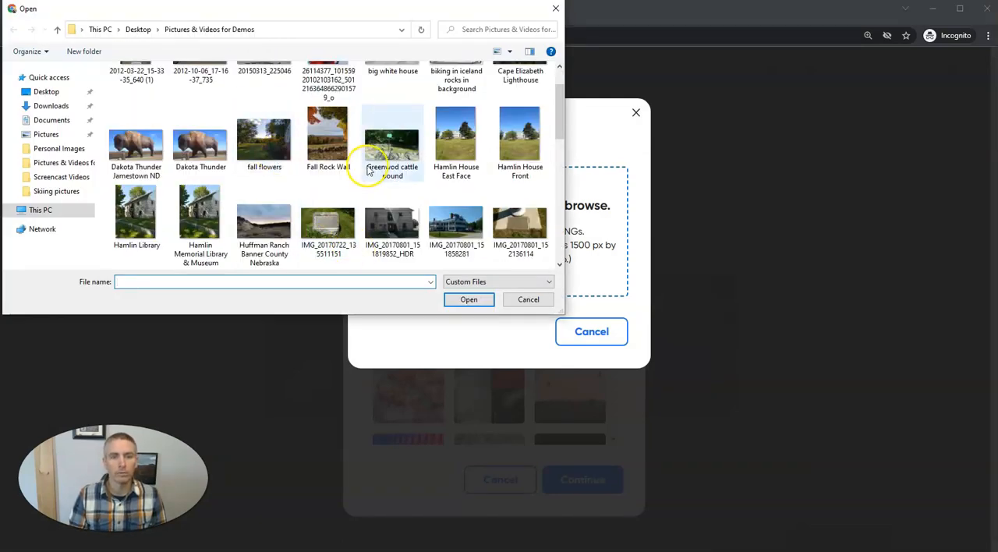
click(467, 299)
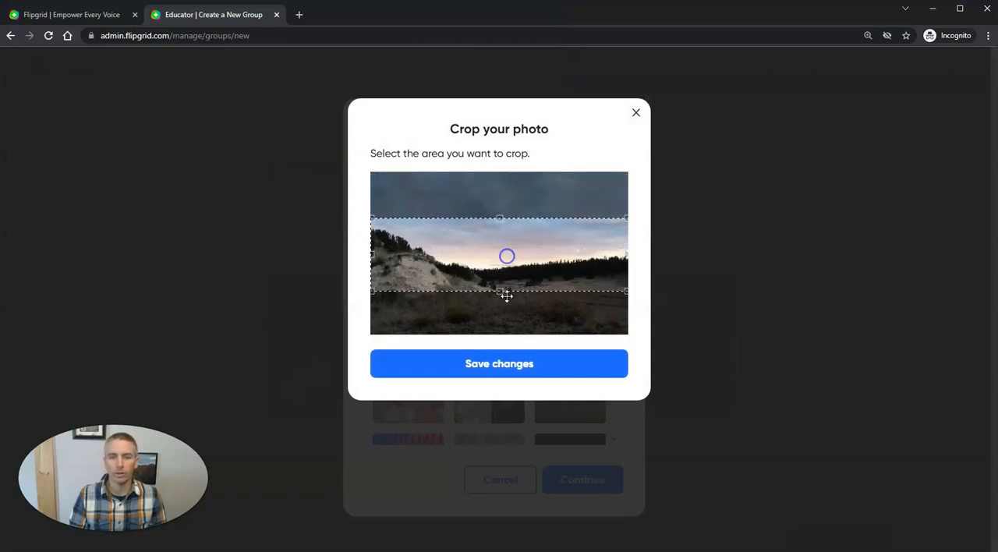
click(499, 364)
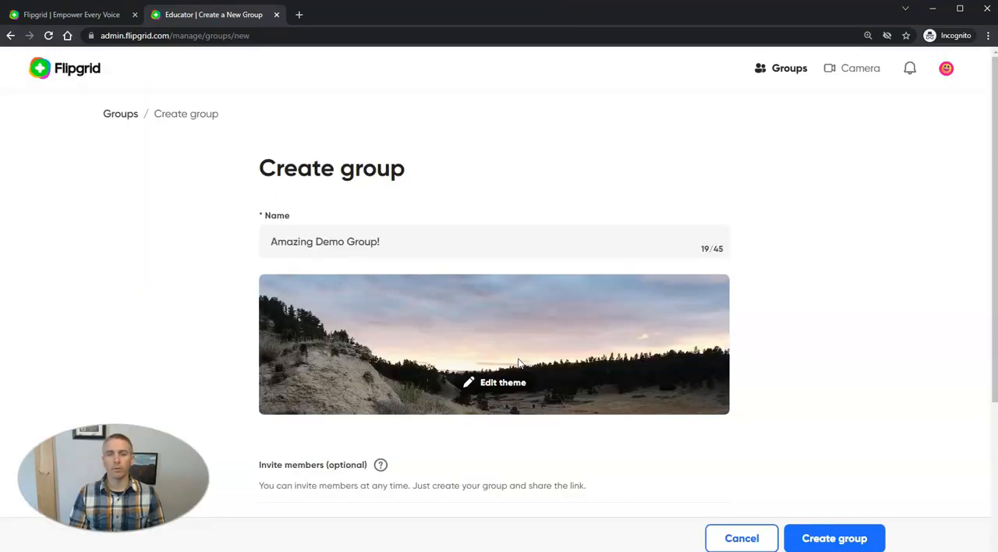
Create 'Amazing Demo Group!' without inviting any members yet.
scroll(down, 3)
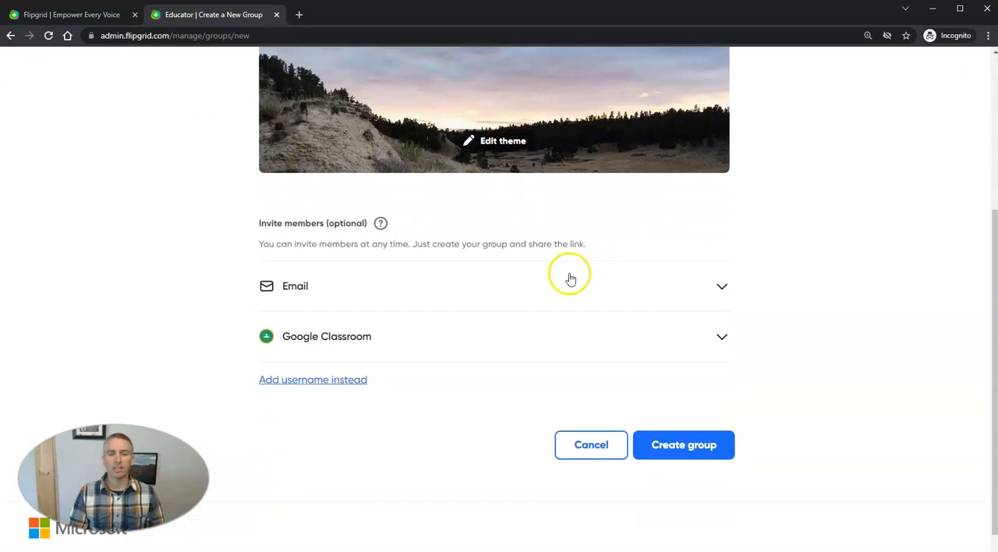
scroll(down, 3)
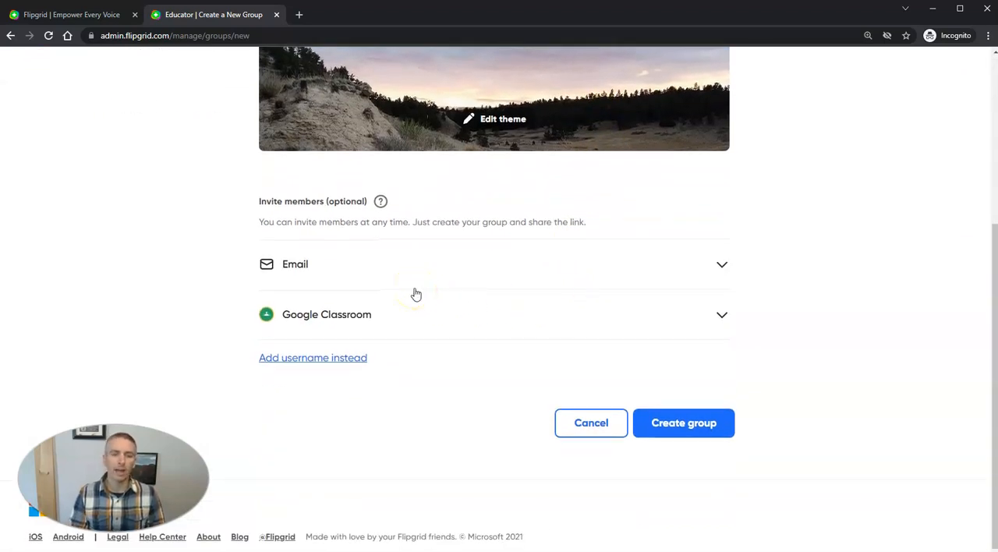
mouse_move(708, 471)
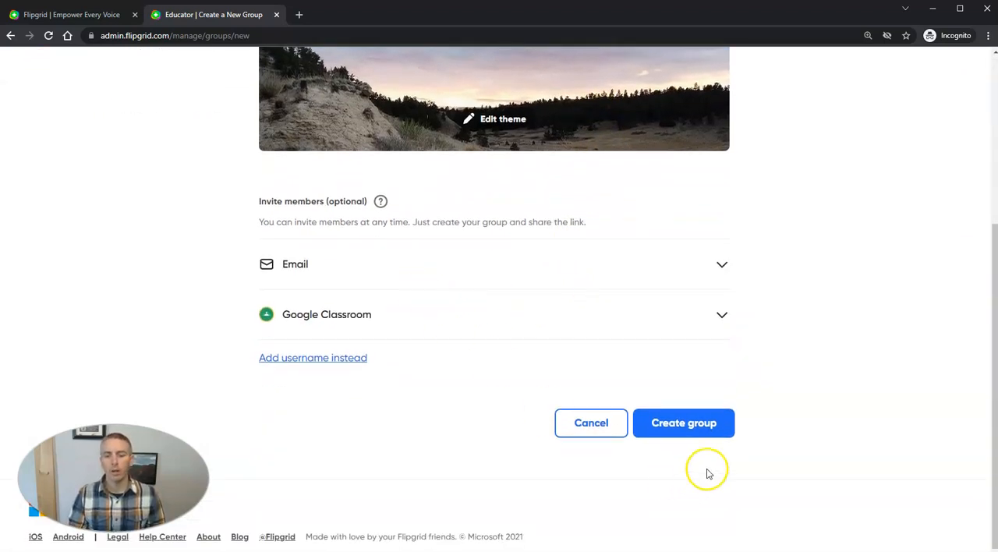
click(682, 423)
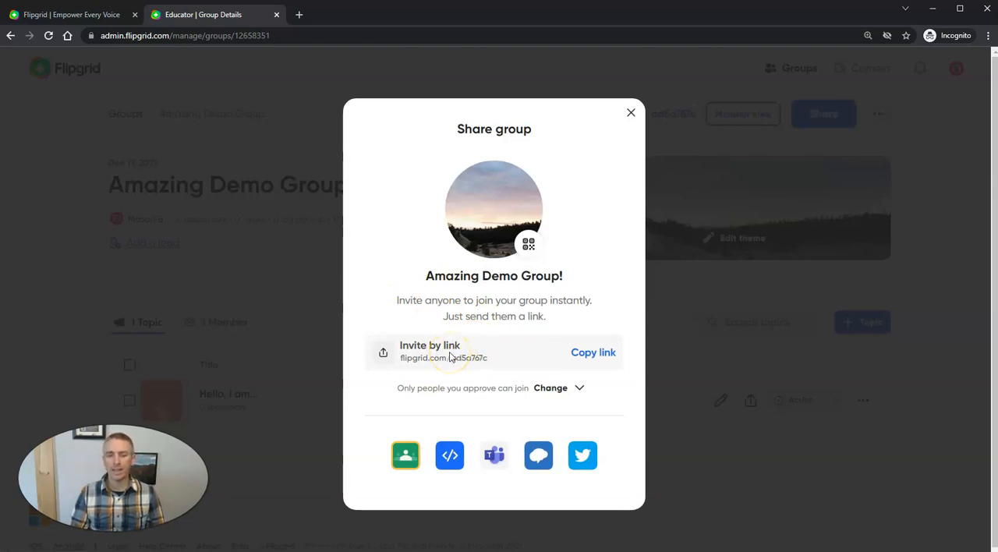
mouse_move(449, 352)
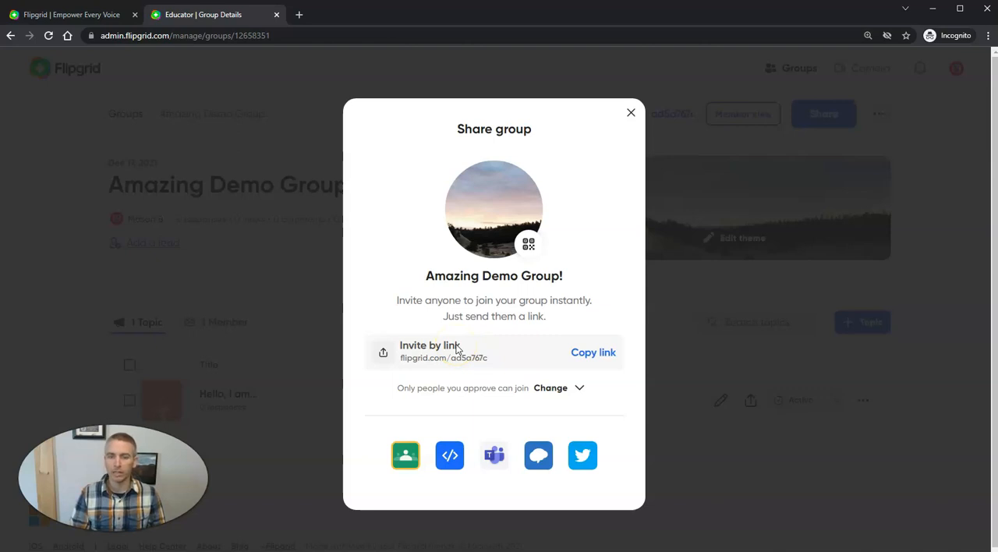
mouse_move(440, 390)
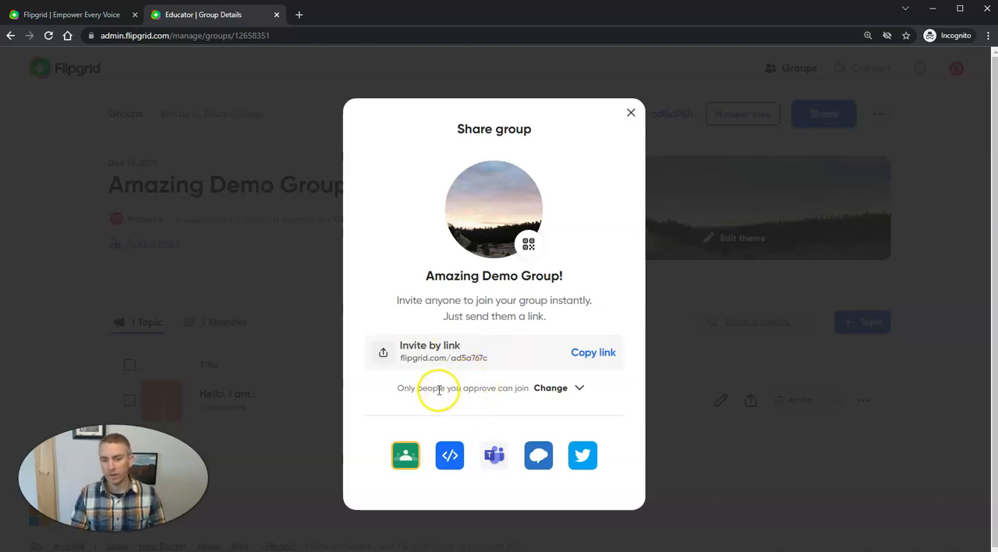
mouse_move(465, 396)
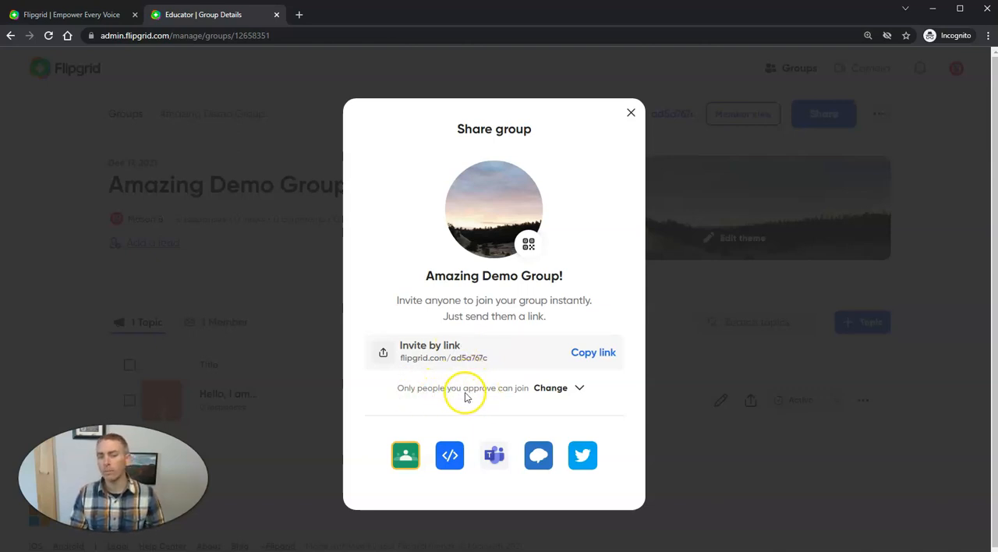
mouse_move(471, 390)
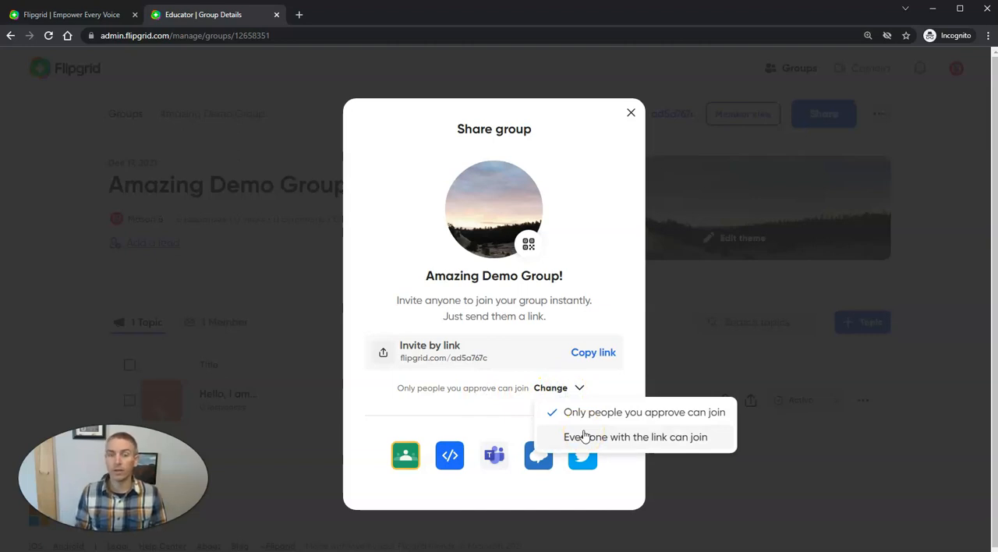
mouse_move(611, 412)
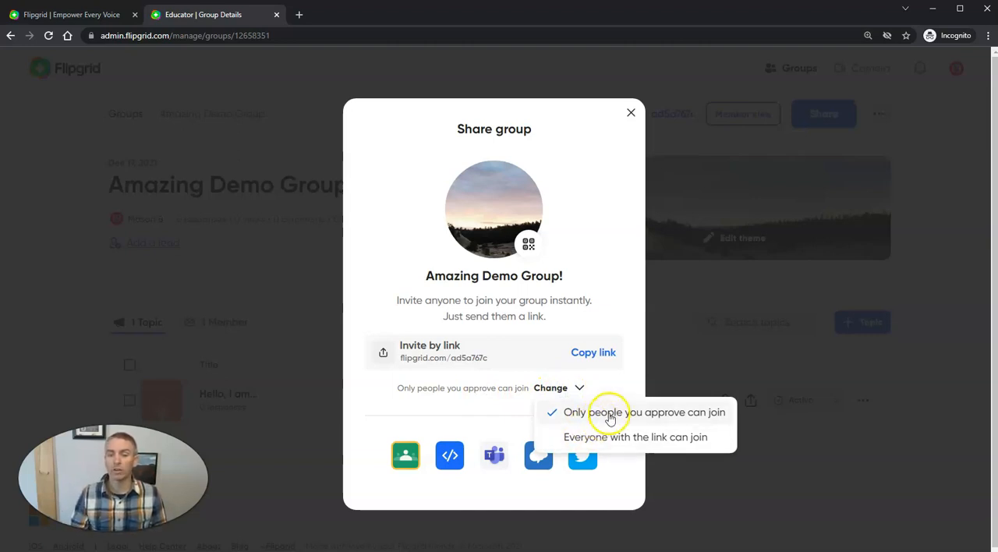
Keep the group's join setting as 'Only people you approve can join'.
click(642, 411)
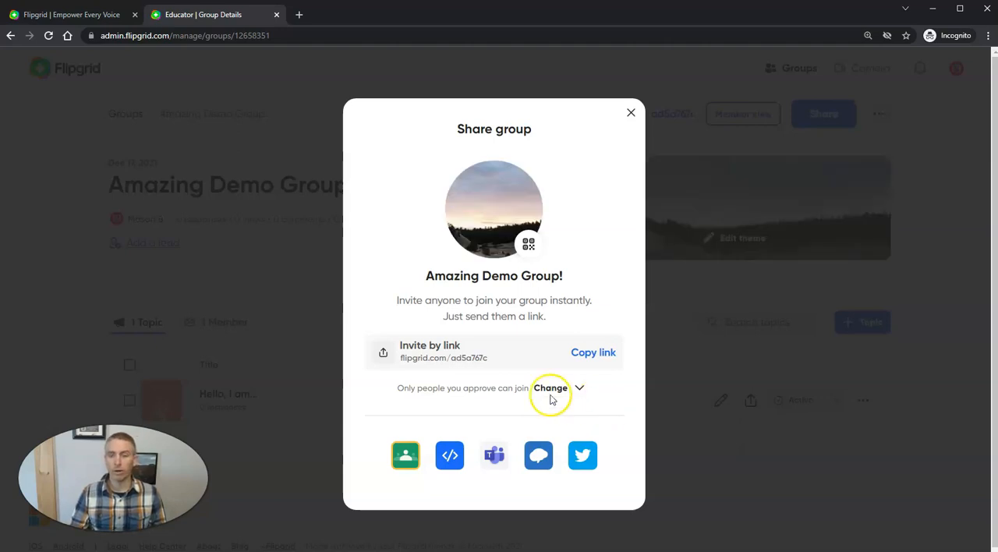
mouse_move(459, 398)
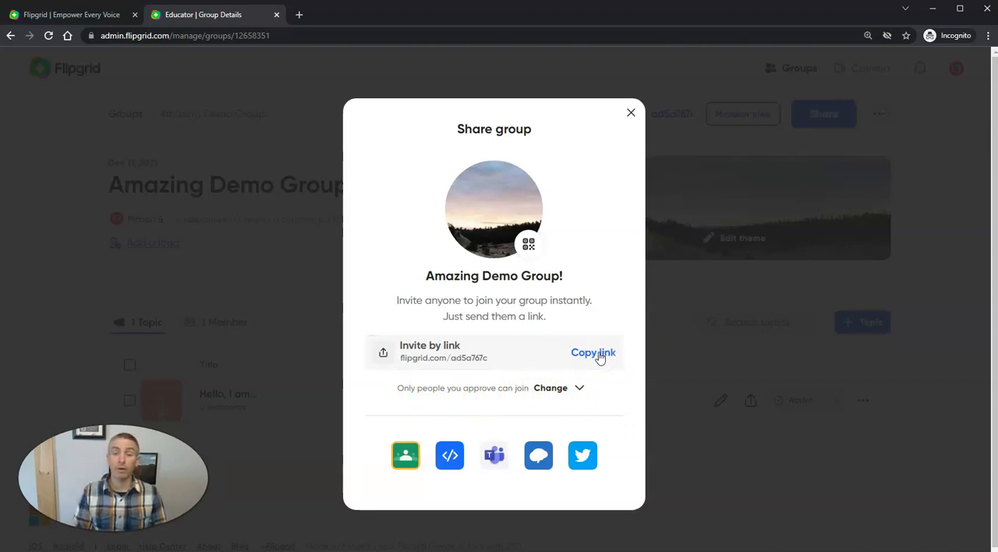
mouse_move(405, 455)
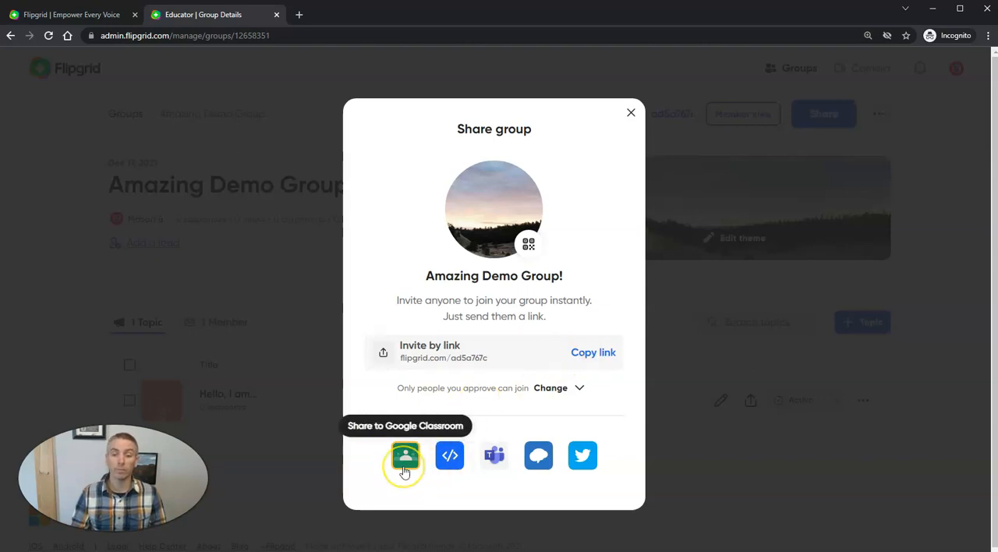
mouse_move(449, 455)
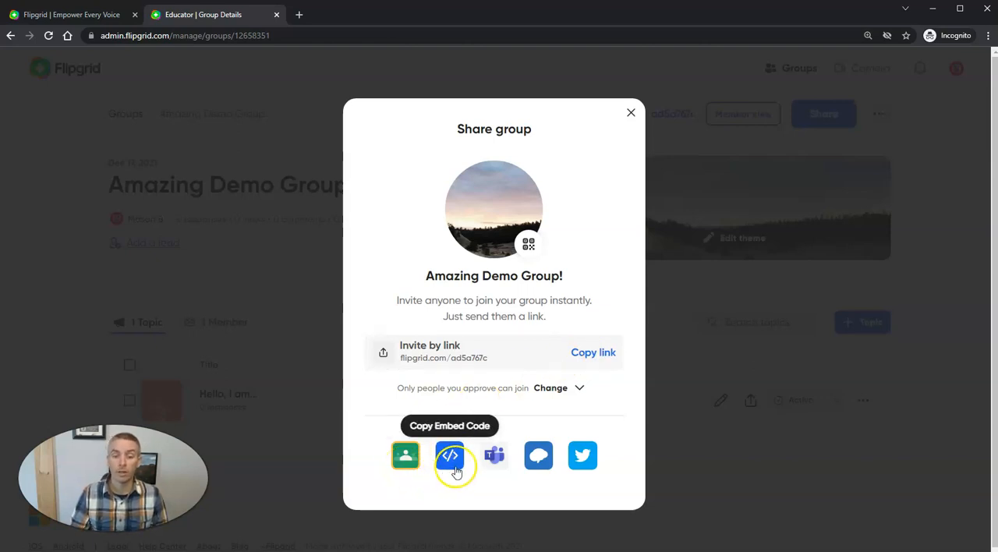
mouse_move(538, 455)
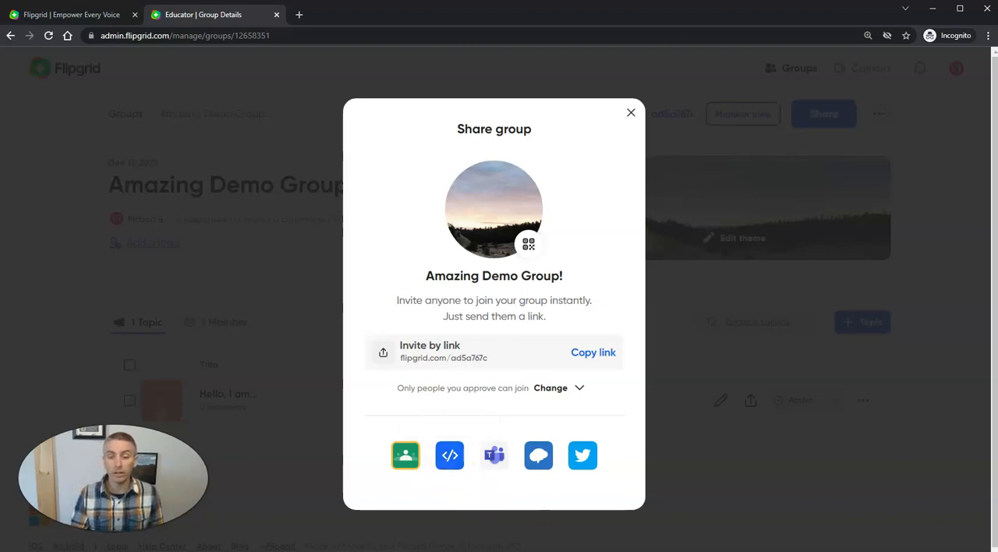
Copy the group's invite link from the Share group dialog.
click(592, 352)
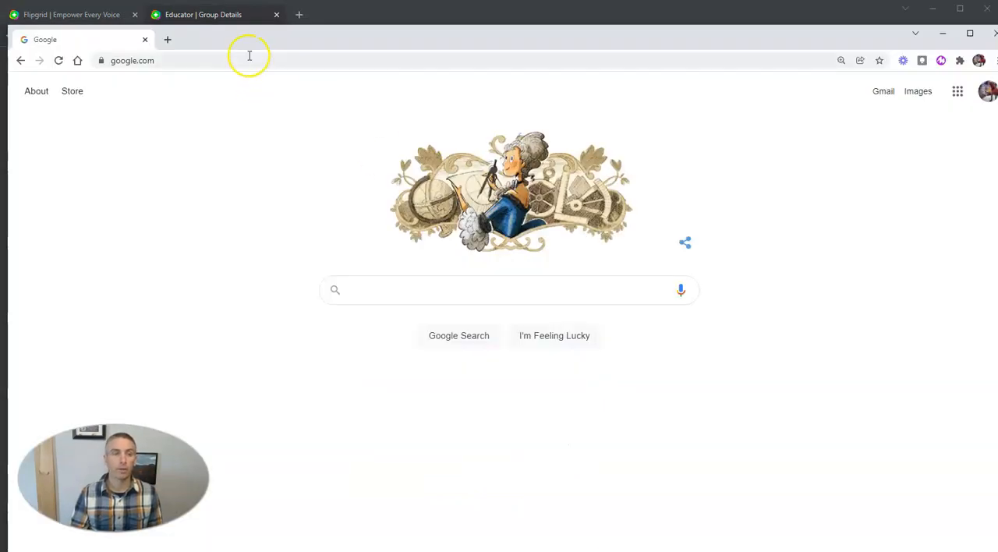
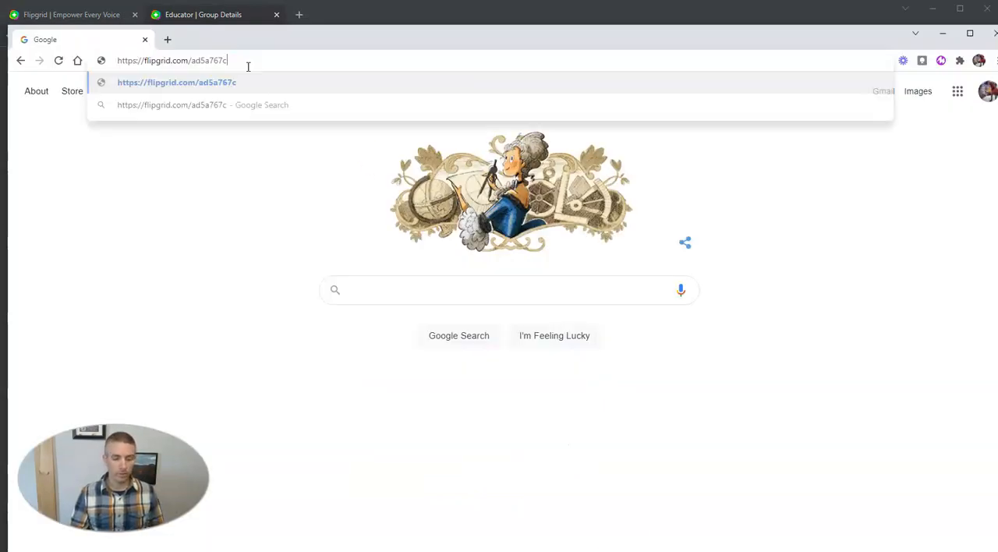
key(Return)
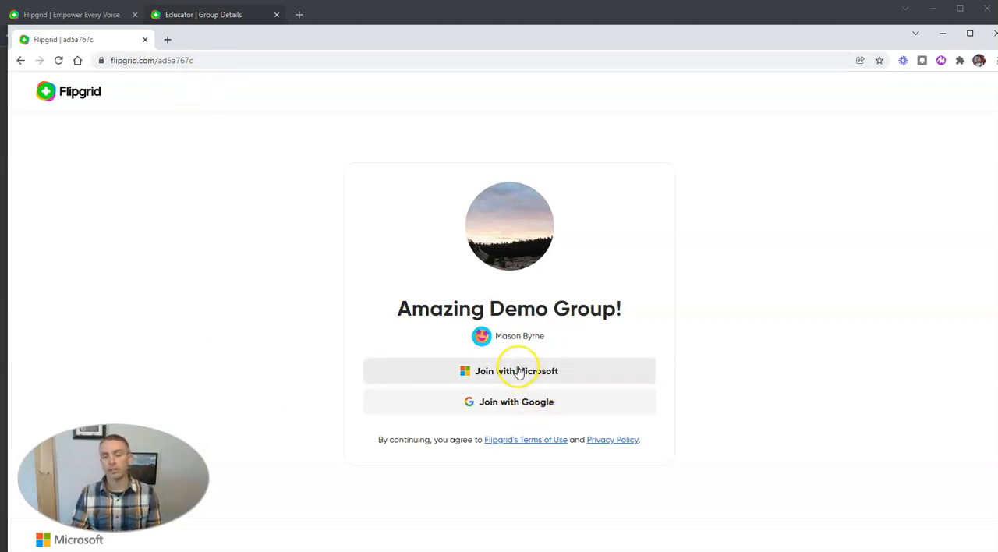
Sign in with the student's Google account and send a request to join the group.
click(508, 402)
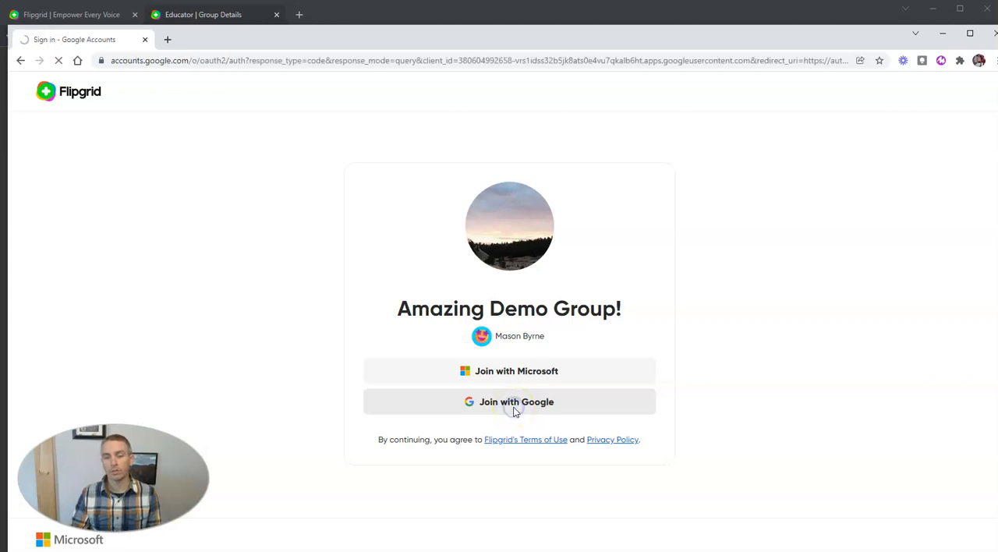
click(508, 402)
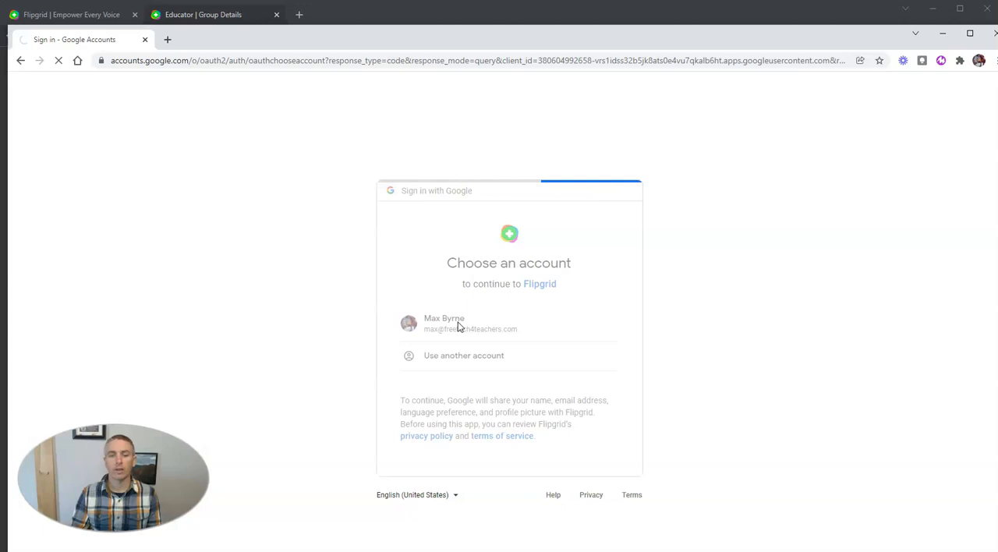
click(470, 323)
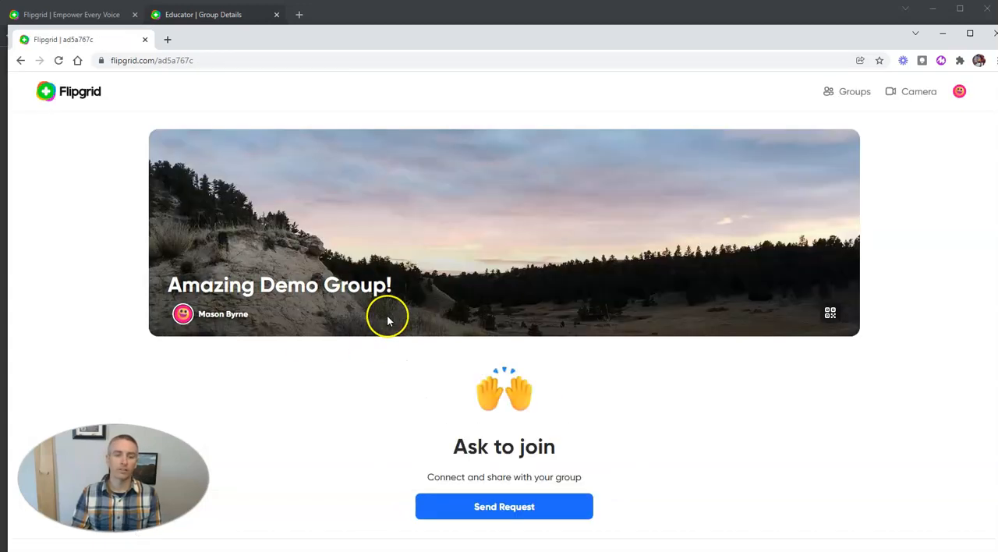
scroll(down, 3)
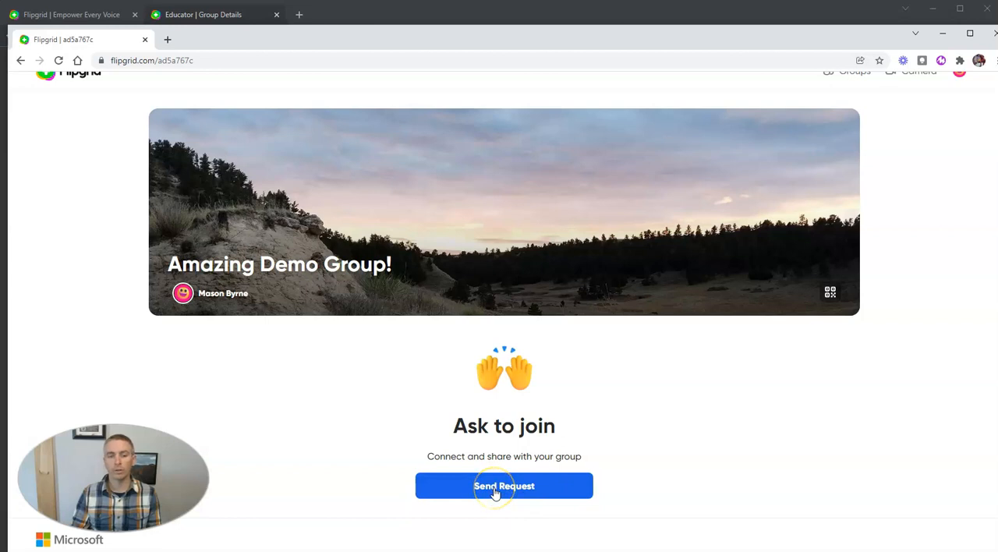
click(504, 485)
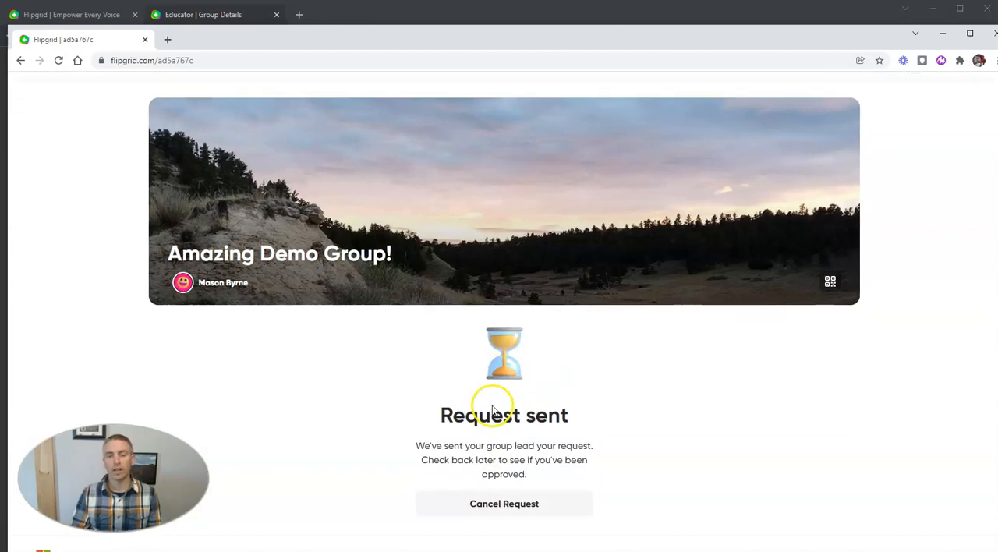
scroll(down, 3)
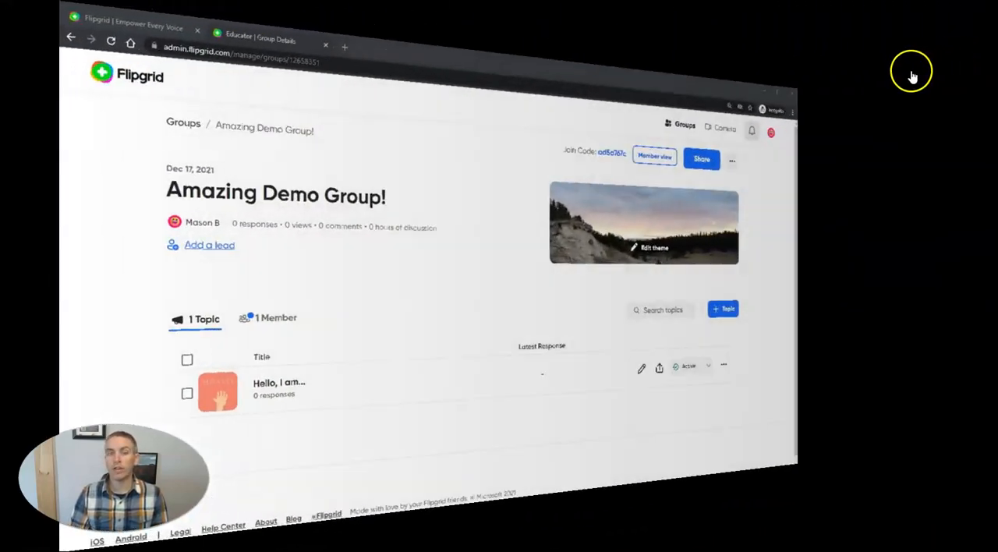
From the lead's notifications, open the student's pending join request.
click(911, 69)
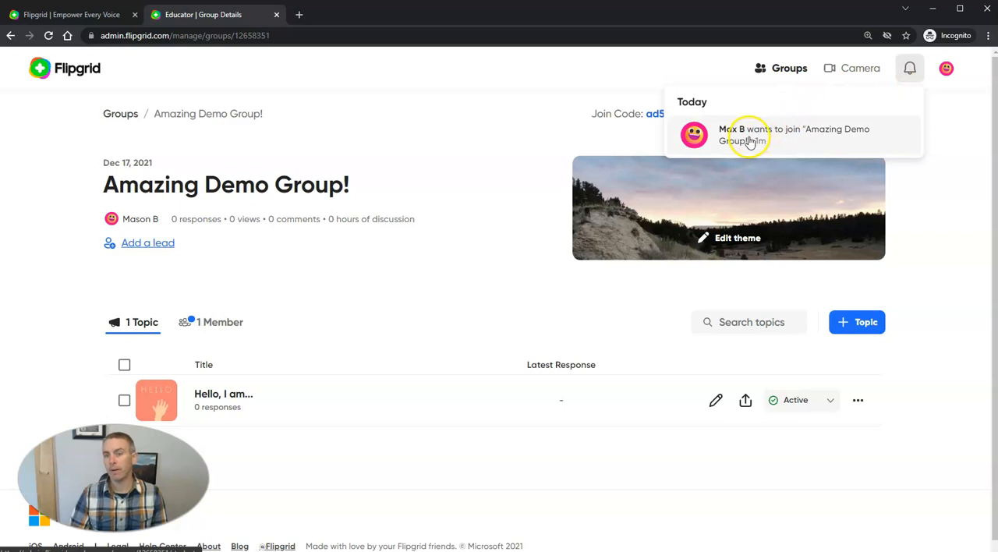
mouse_move(771, 141)
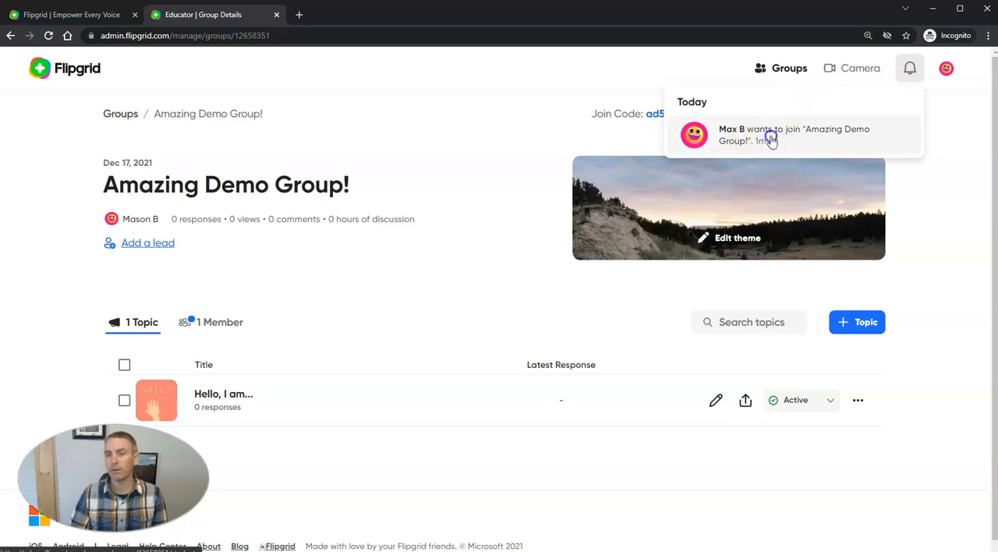
click(792, 134)
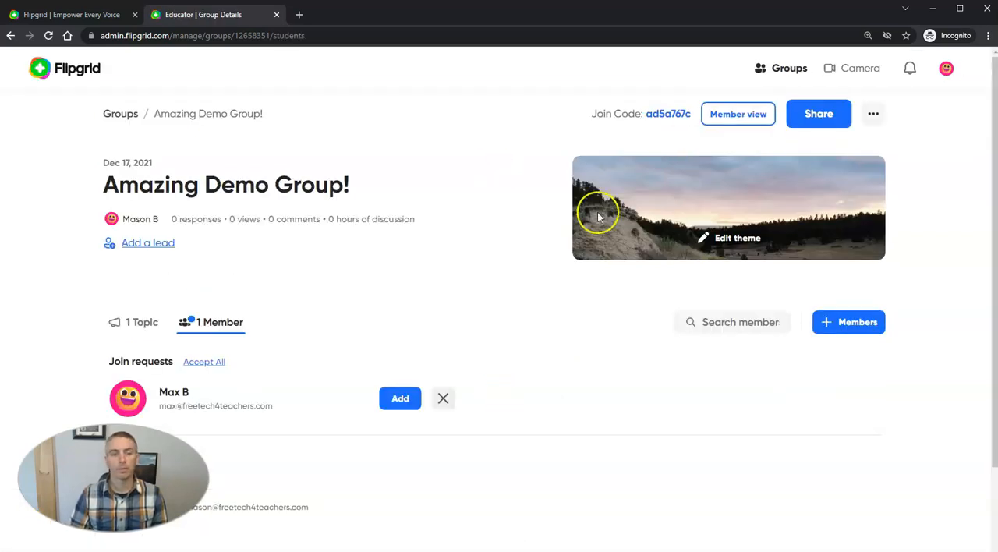
scroll(down, 3)
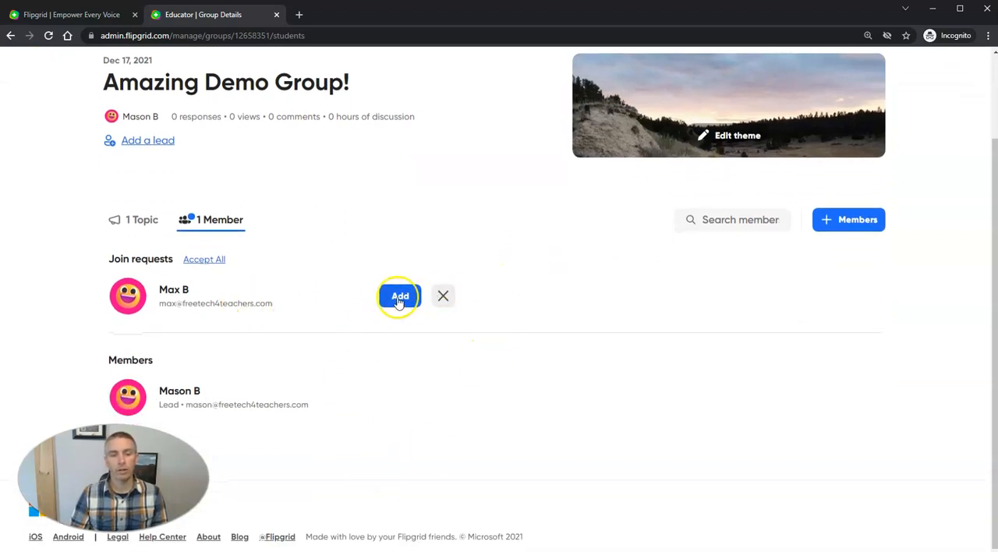
click(399, 296)
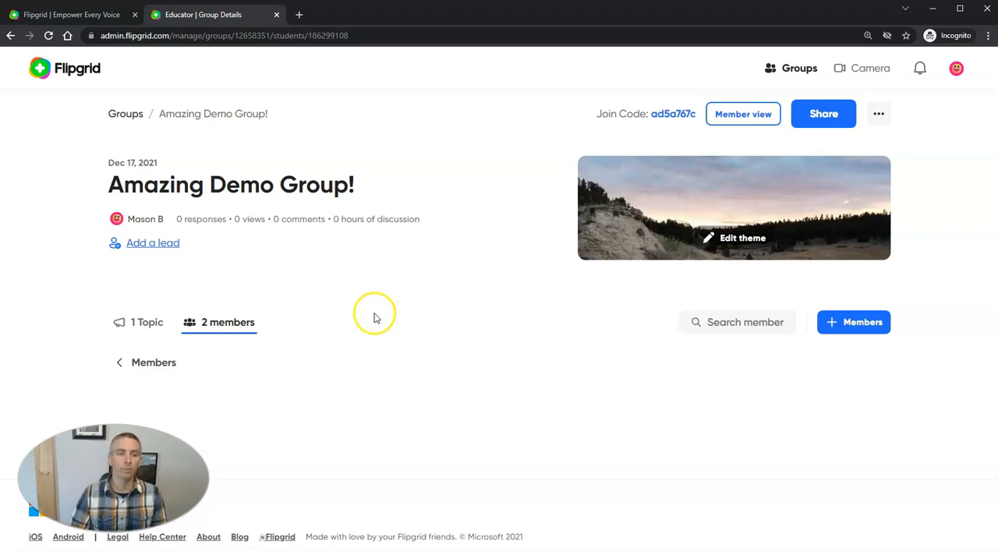
click(153, 362)
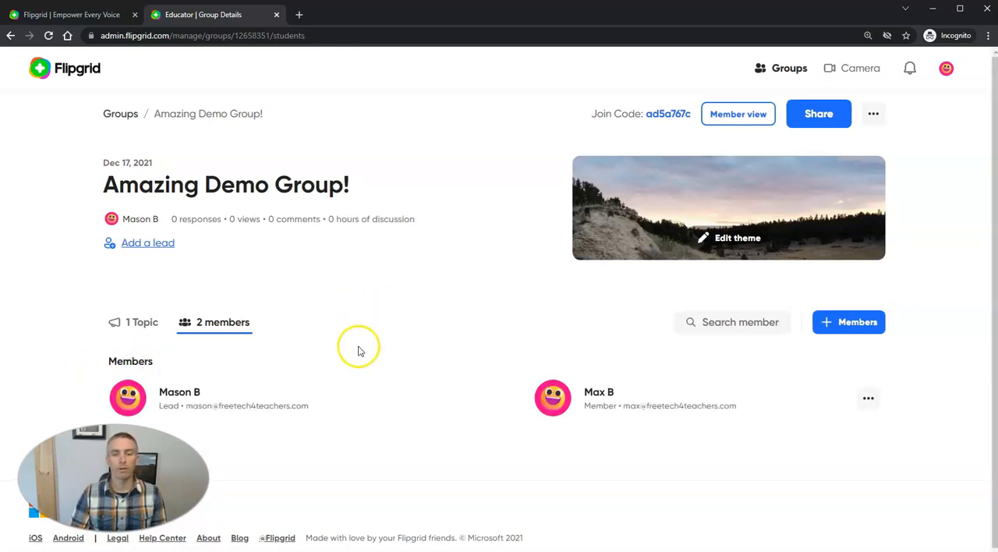
mouse_move(226, 397)
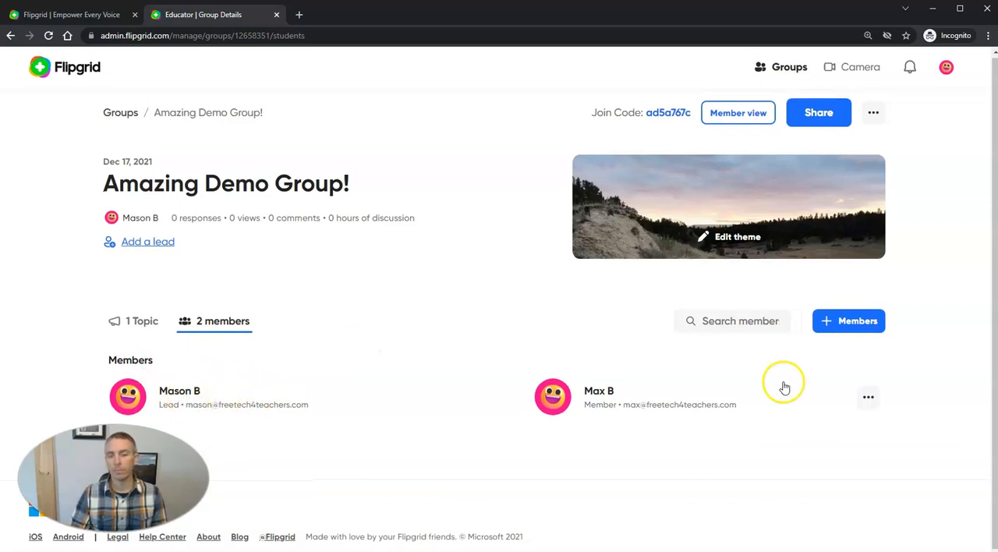
mouse_move(617, 405)
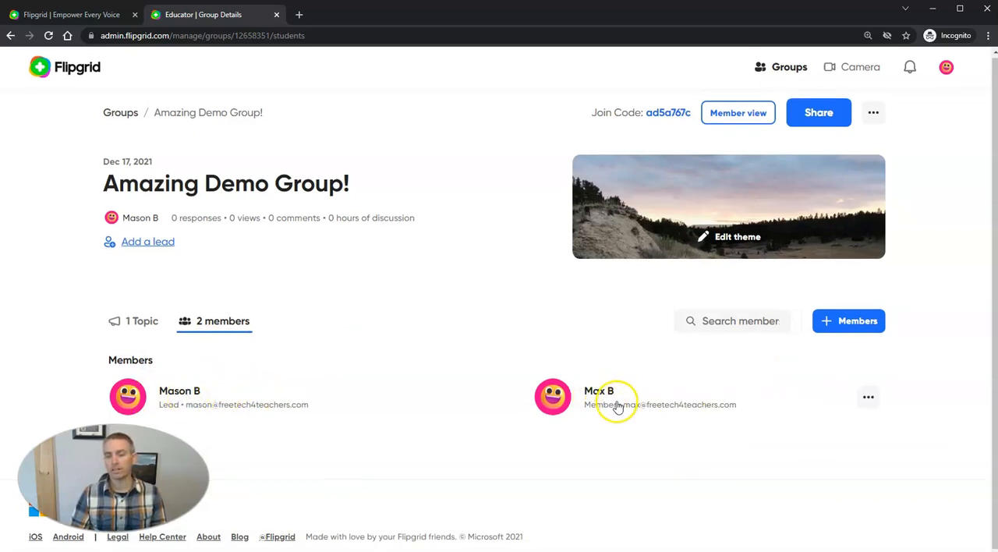
mouse_move(580, 438)
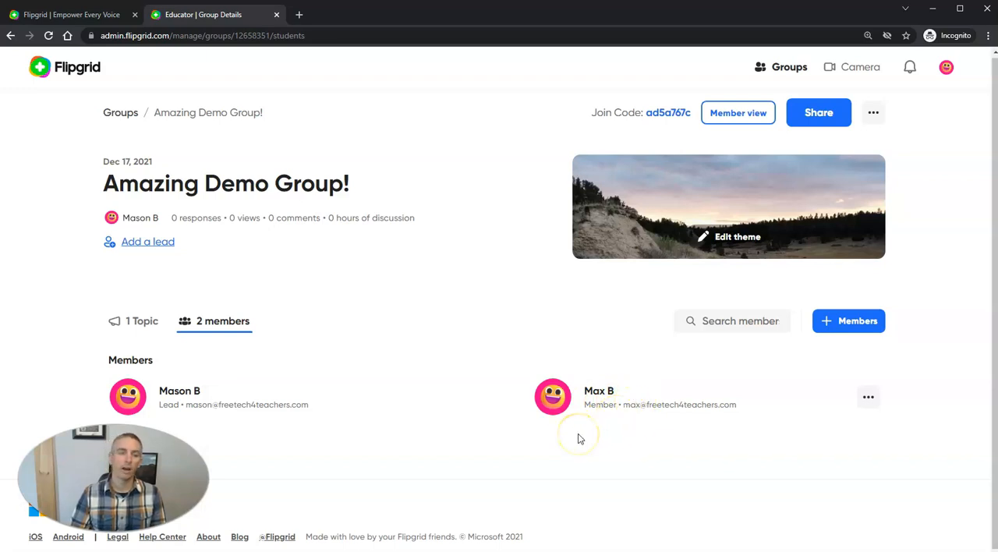